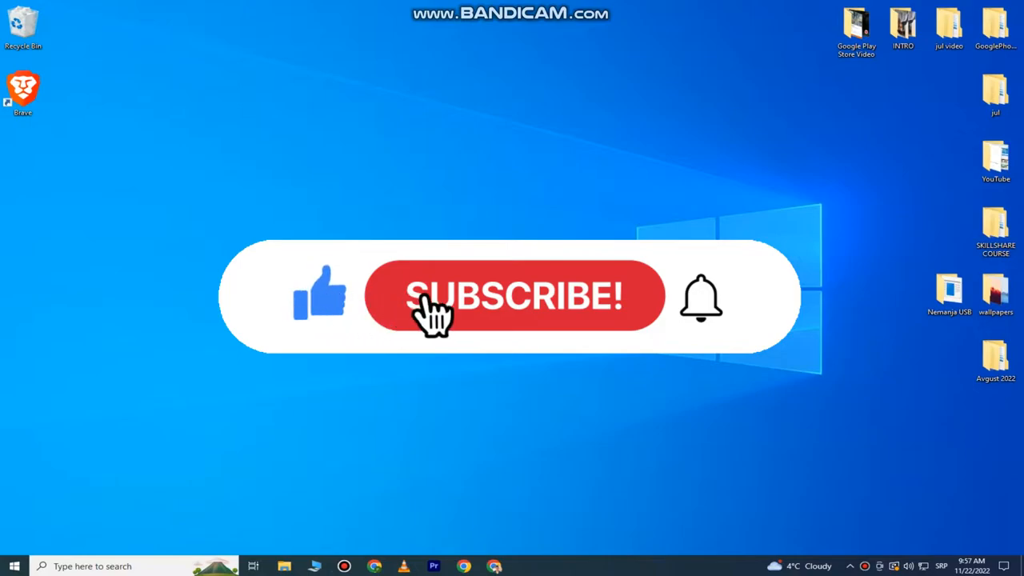
- Open Instagram in Chrome and bring up the Create new post dialog
{"action": "left_click", "coordinate": [513, 296]}
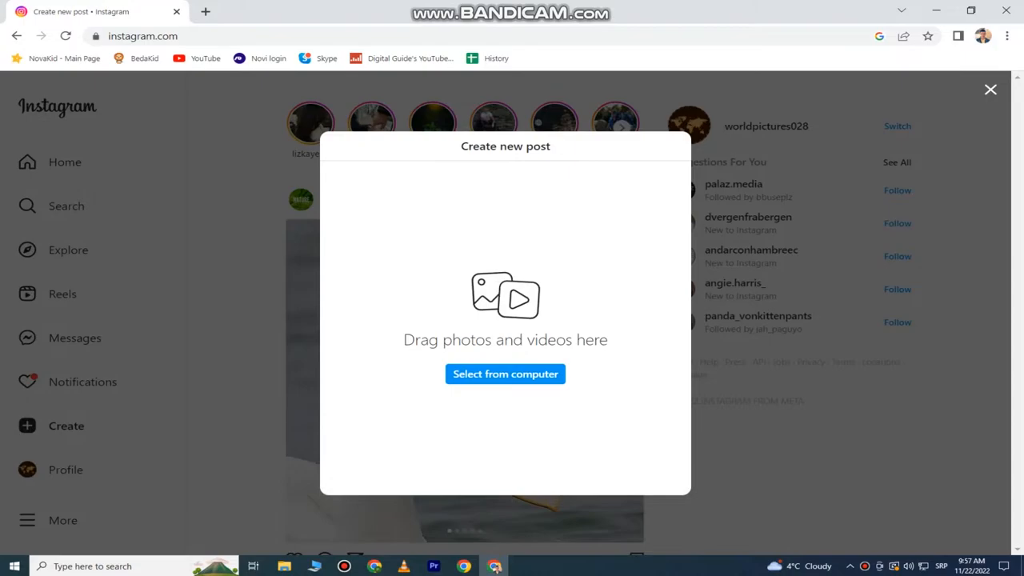
- Upload pexels-roberto-nickson-2559941.jpg from Downloads into the new post
{"action": "left_click", "coordinate": [505, 374]}
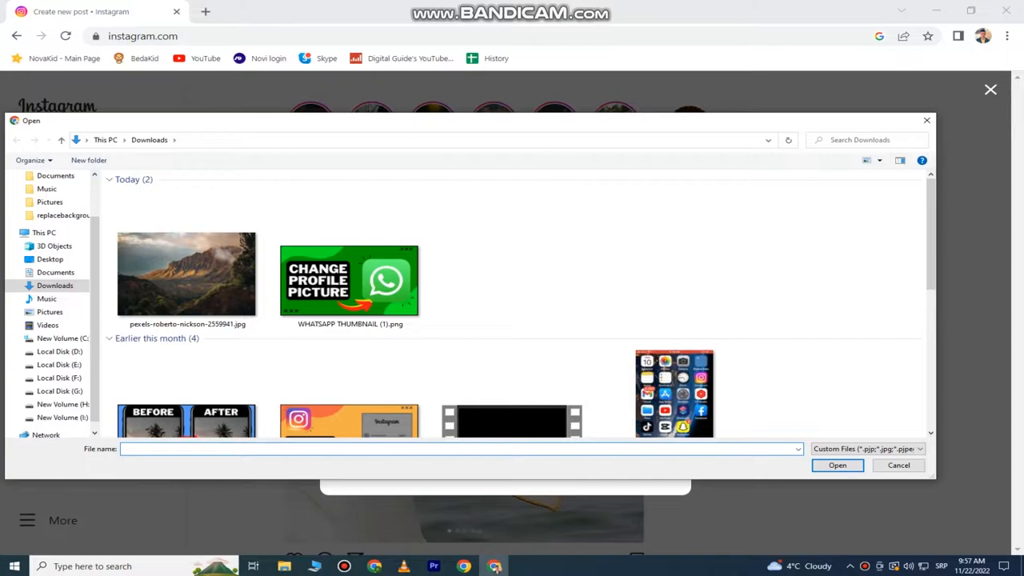
{"action": "left_click", "coordinate": [460, 448]}
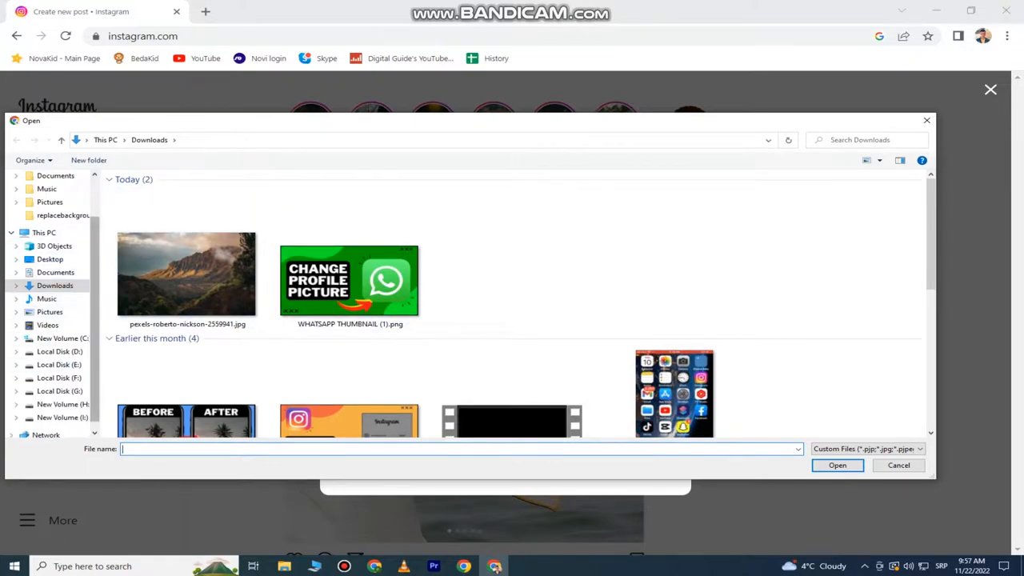
{"action": "left_click", "coordinate": [186, 274]}
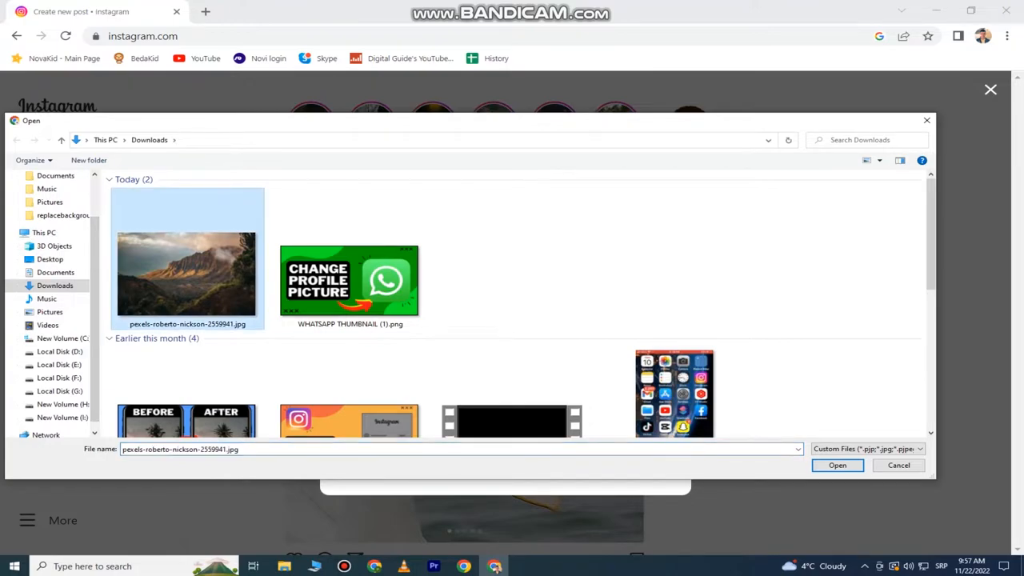
{"action": "left_click", "coordinate": [837, 465]}
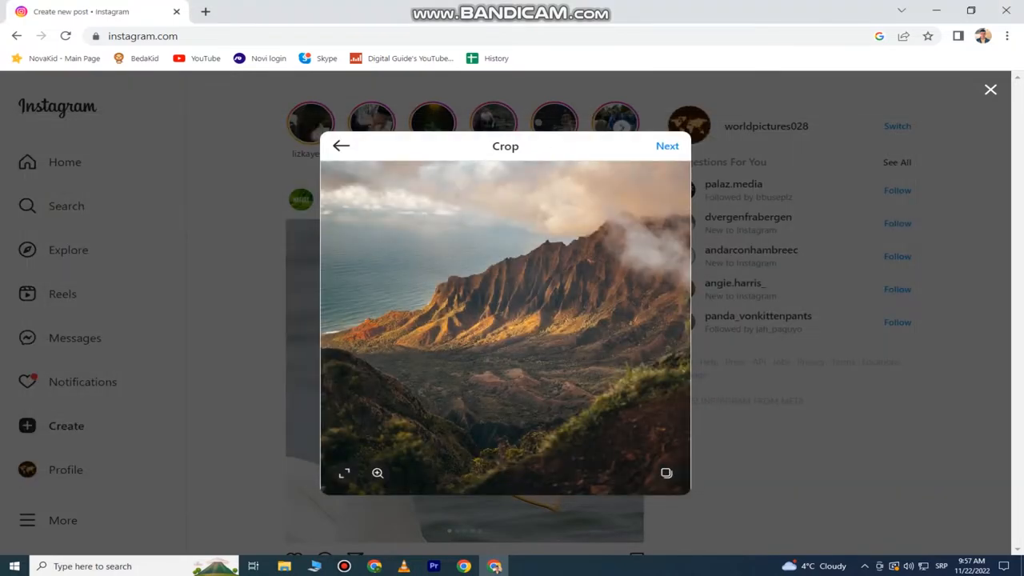
- Advance the mountain photo from the Crop step to the edit step
{"action": "left_click", "coordinate": [344, 473]}
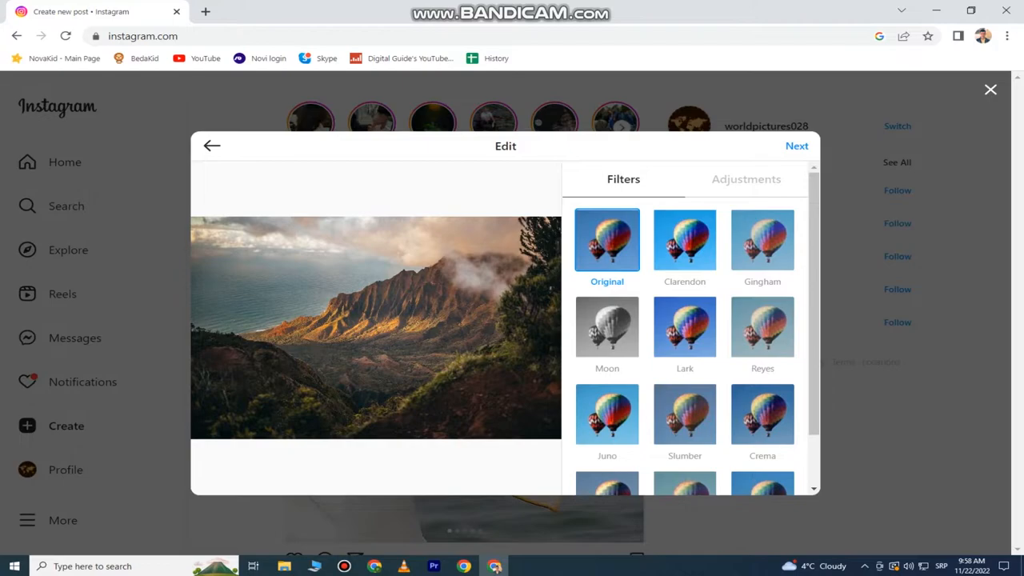
- Lower the photo's brightness to -1 under Adjustments and continue to the caption
{"action": "scroll", "scroll_direction": "down", "scroll_amount": 3}
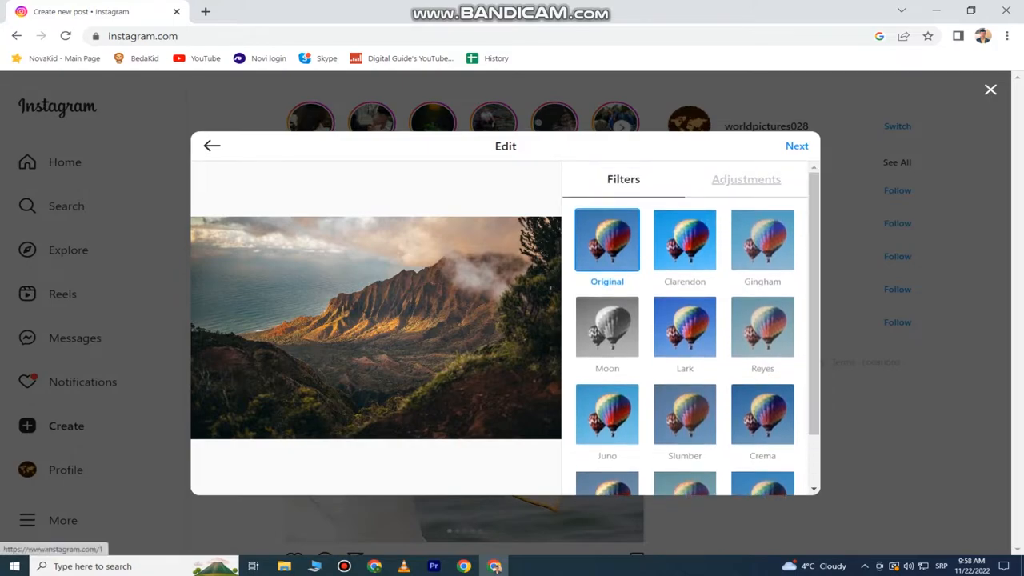
{"action": "left_click", "coordinate": [746, 178]}
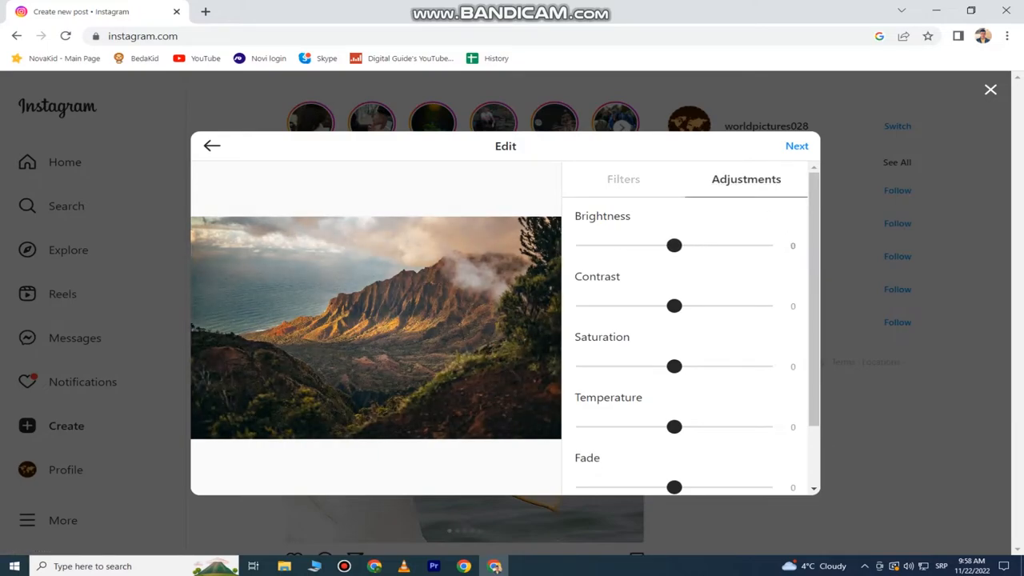
{"action": "left_click_drag", "start_coordinate": [675, 305], "coordinate": [645, 305]}
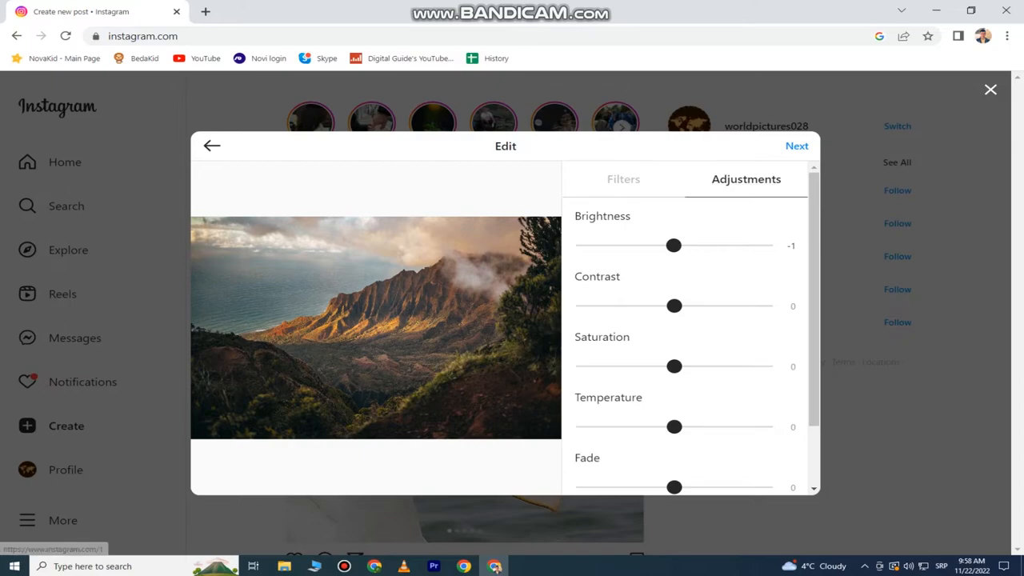
{"action": "left_click", "coordinate": [797, 146]}
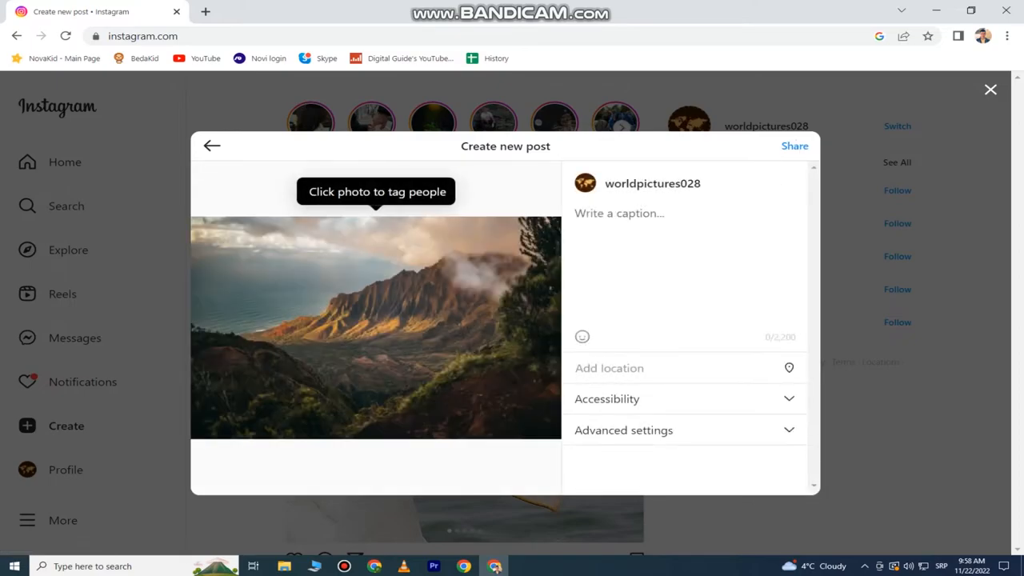
- Enter the caption 'sdlkjdslfksdfksl' and share the post
{"action": "type", "text": "sdlkjdslfksdfksljf"}
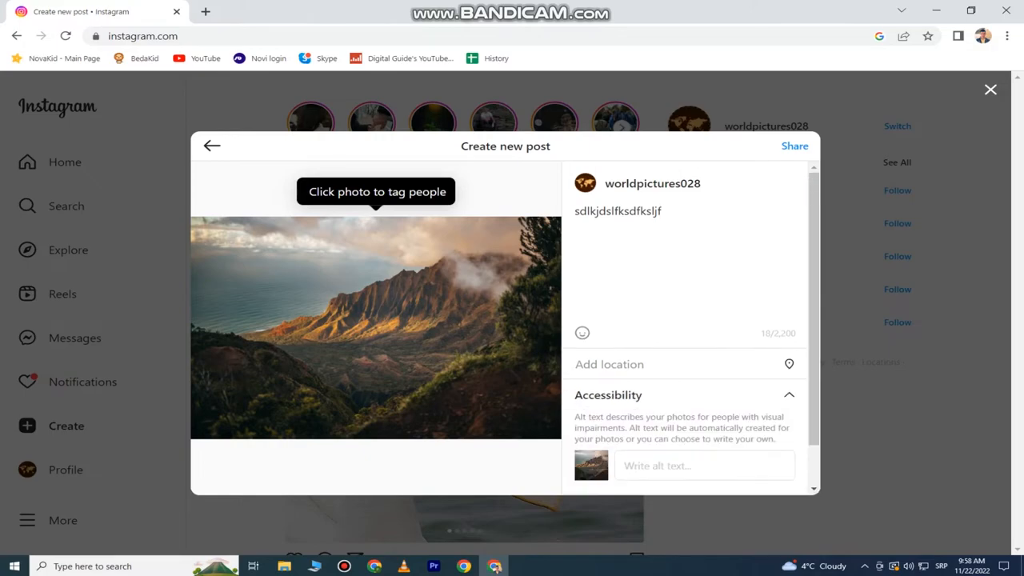
{"action": "scroll", "scroll_direction": "down", "scroll_amount": 3}
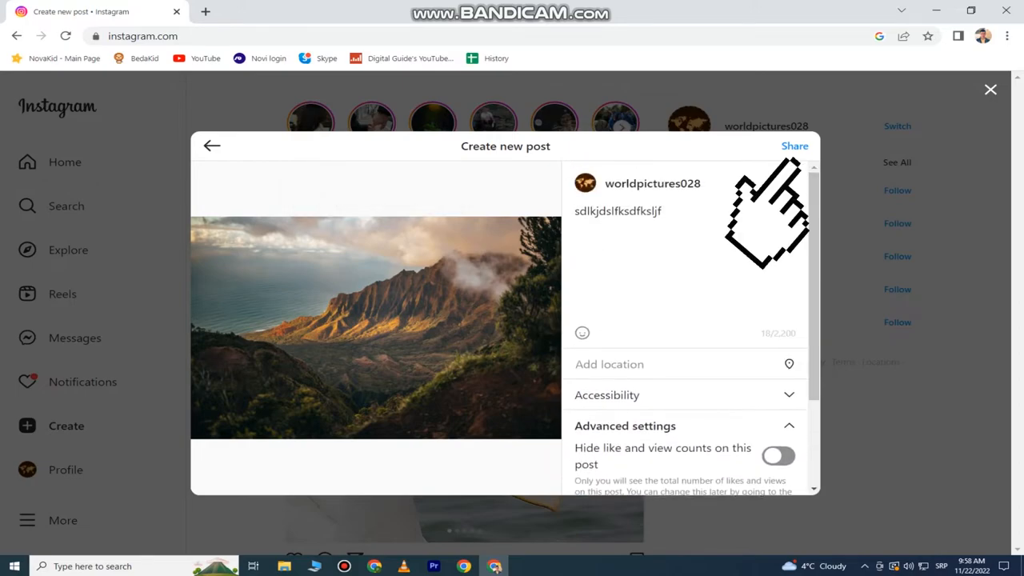
{"action": "left_click", "coordinate": [794, 146]}
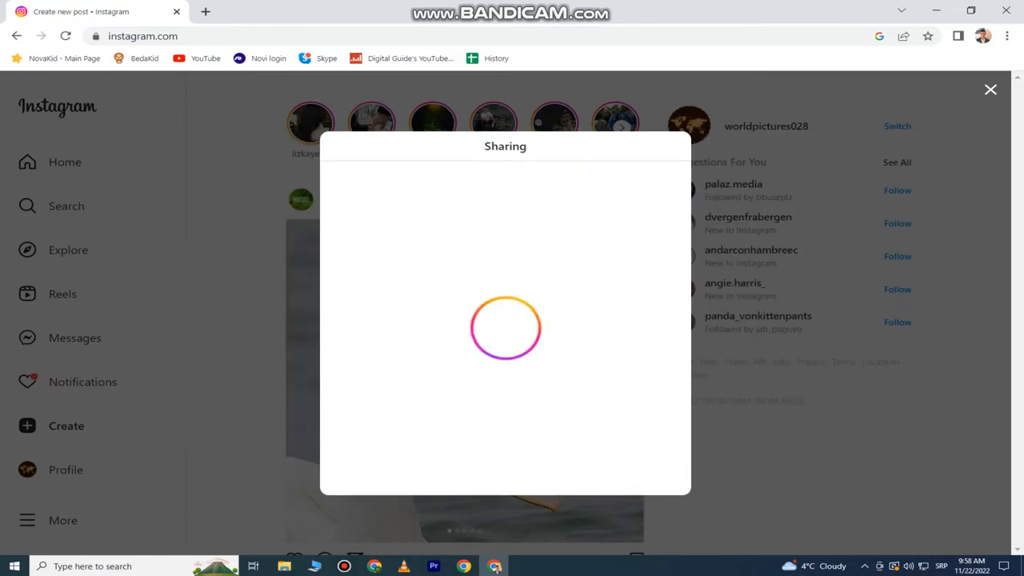